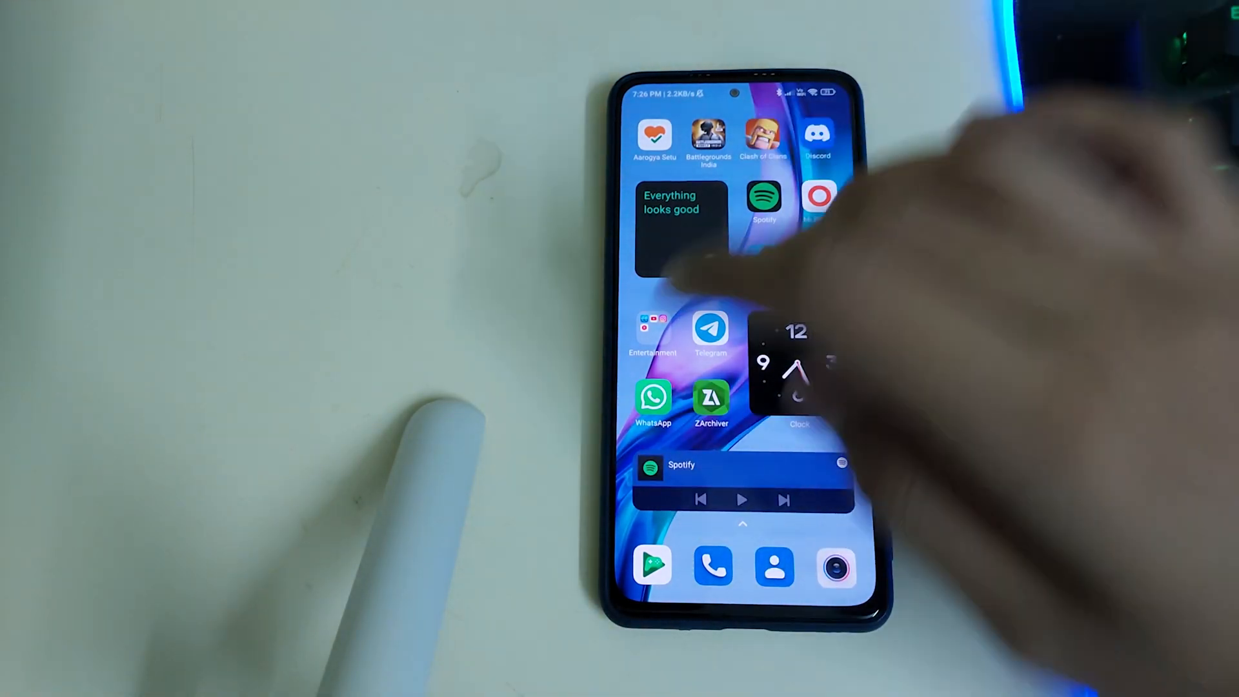
- View the Mi 11X model and MIUI Global 13.0.6 Stable version in About phone, then return
{"action": "scroll", "scroll_direction": "up", "scroll_amount": 3}
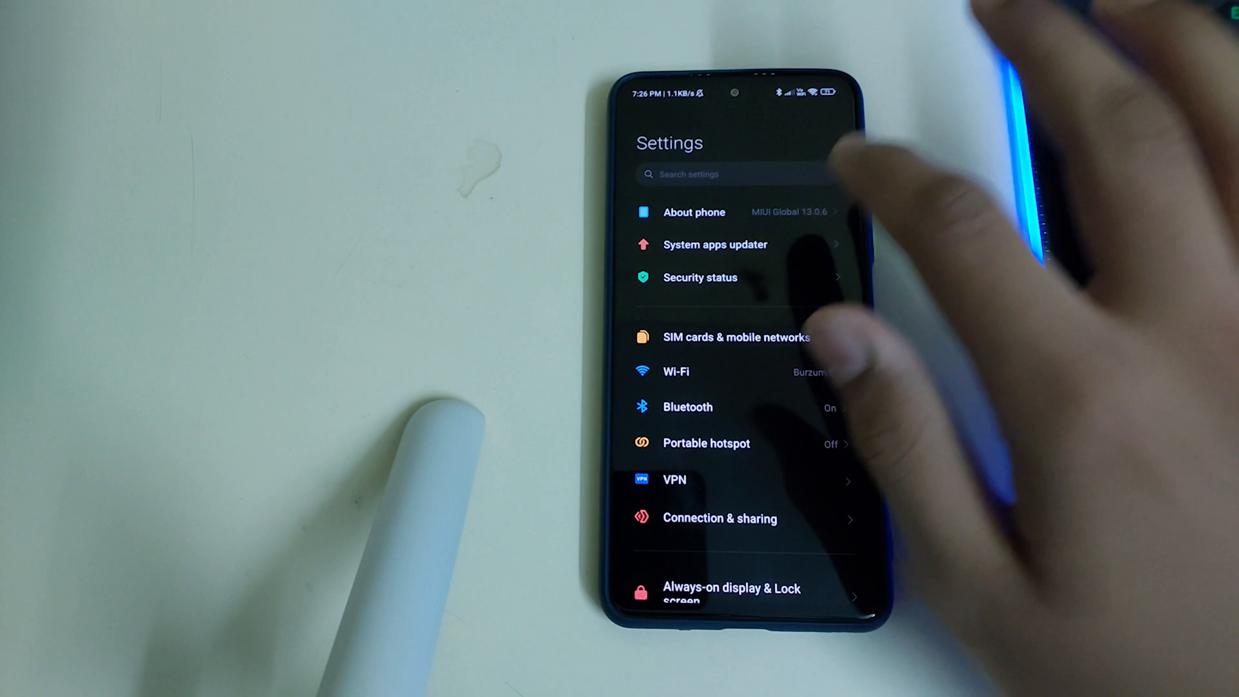
{"action": "left_click", "coordinate": [694, 211]}
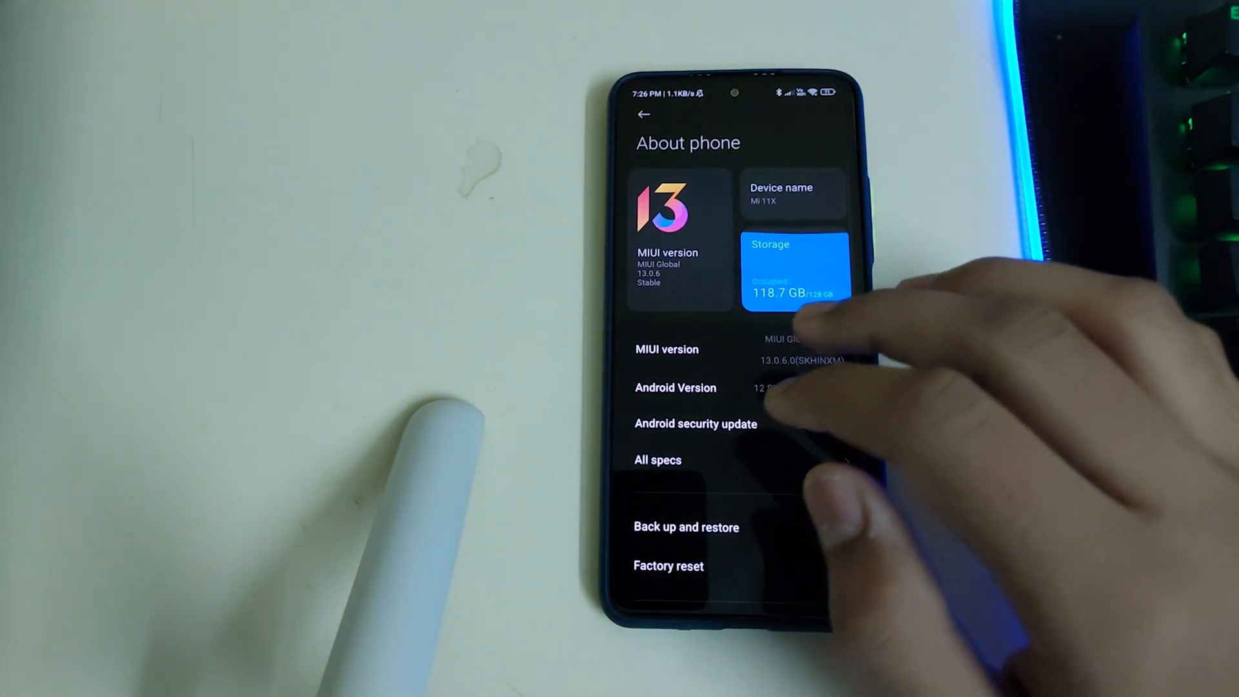
{"action": "left_click", "coordinate": [643, 115]}
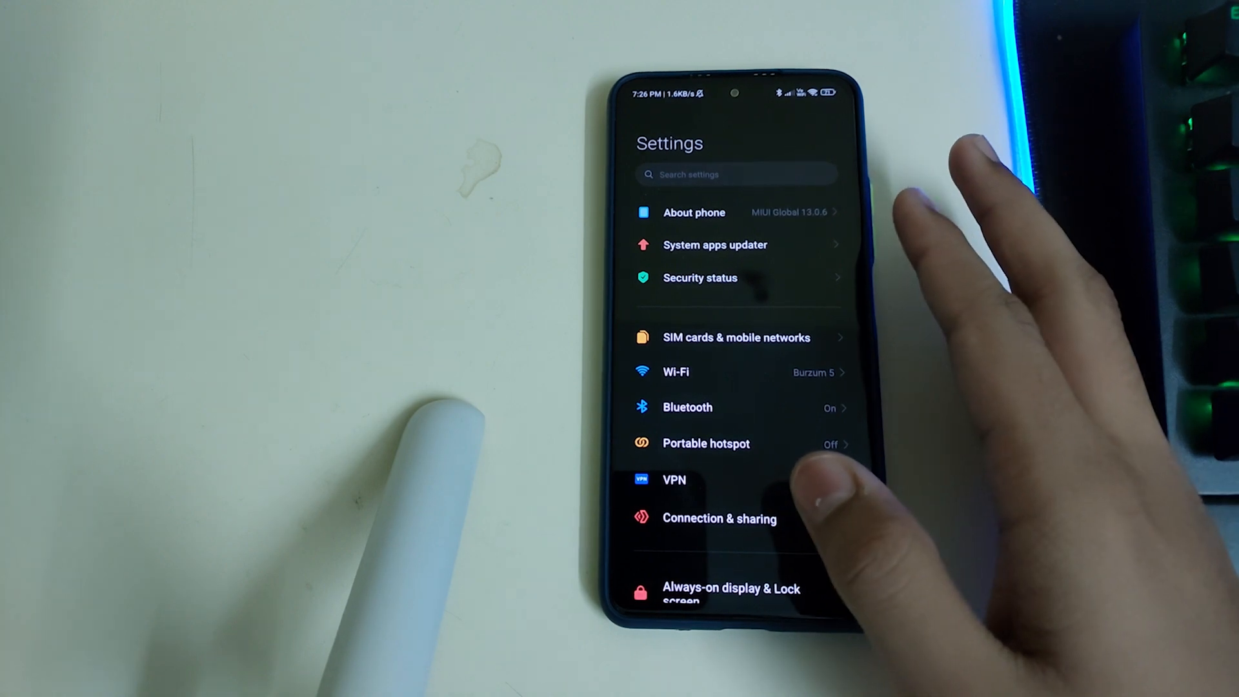
- Scroll through the MIUI settings list before moving into TWRP recovery
{"action": "scroll", "scroll_direction": "down", "scroll_amount": 3}
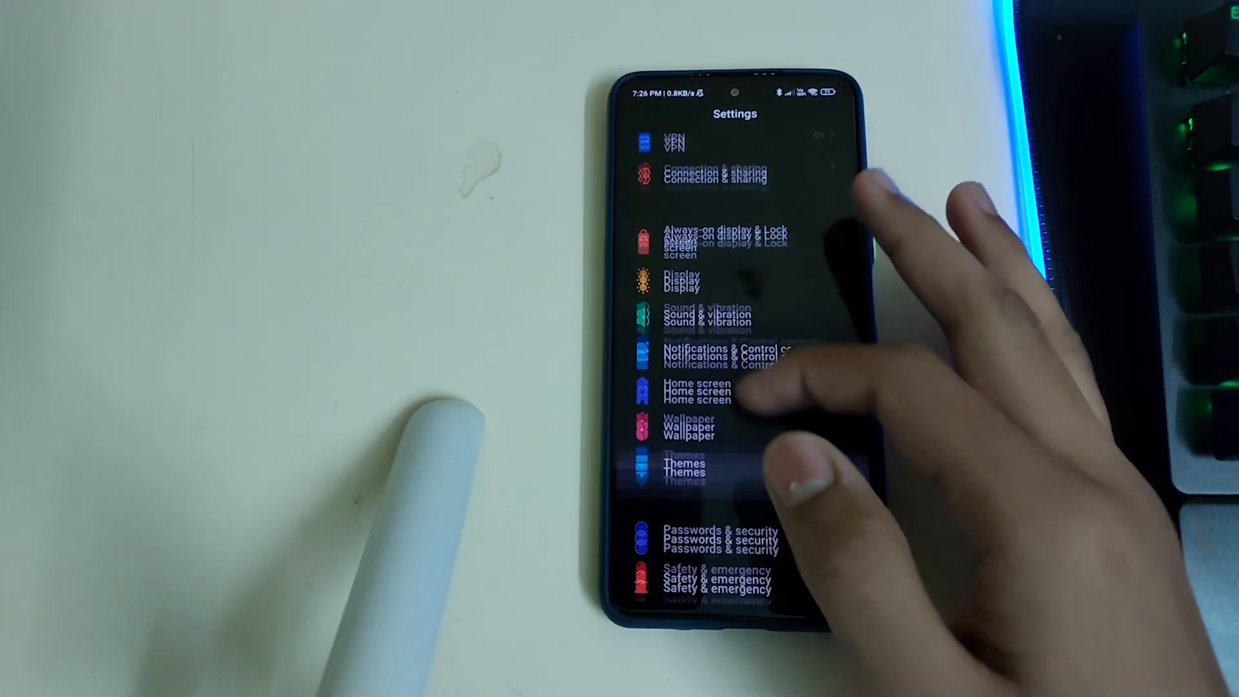
{"action": "left_click", "coordinate": [717, 540]}
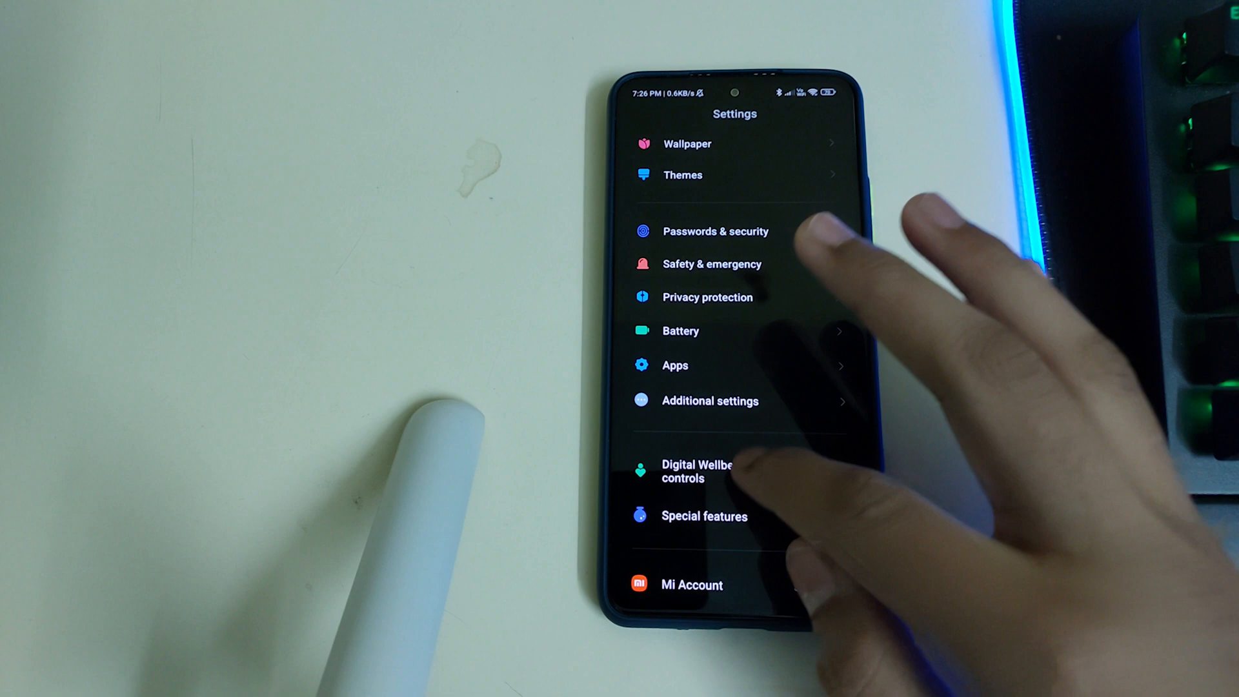
{"action": "scroll", "scroll_direction": "down", "scroll_amount": 3}
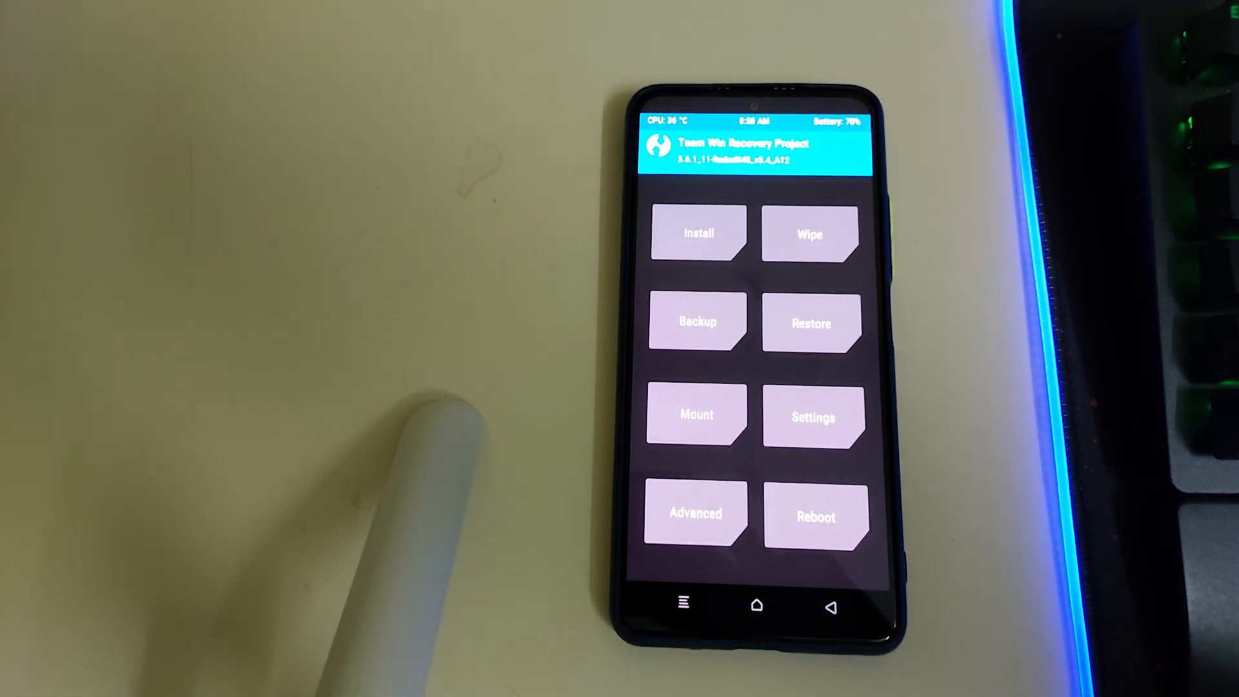
- Select the crDroidAndroid-12.1 zip from internal storage to flash in TWRP
{"action": "left_click", "coordinate": [809, 232]}
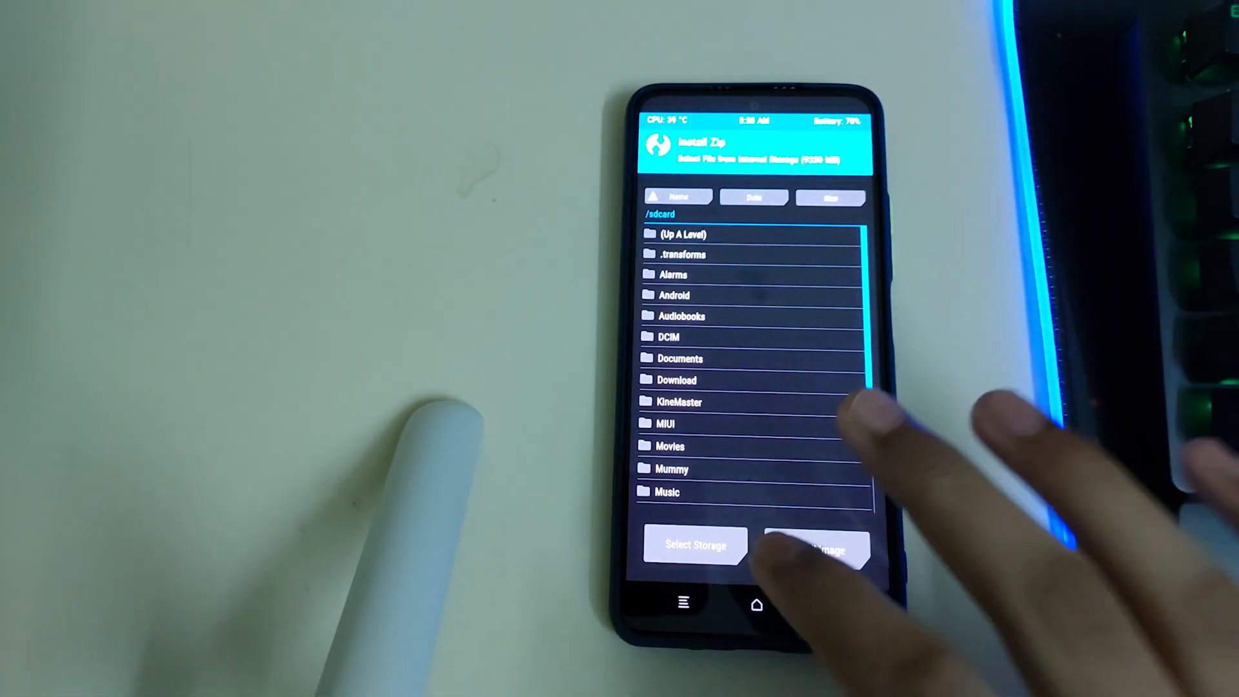
{"action": "scroll", "scroll_direction": "down", "scroll_amount": 3}
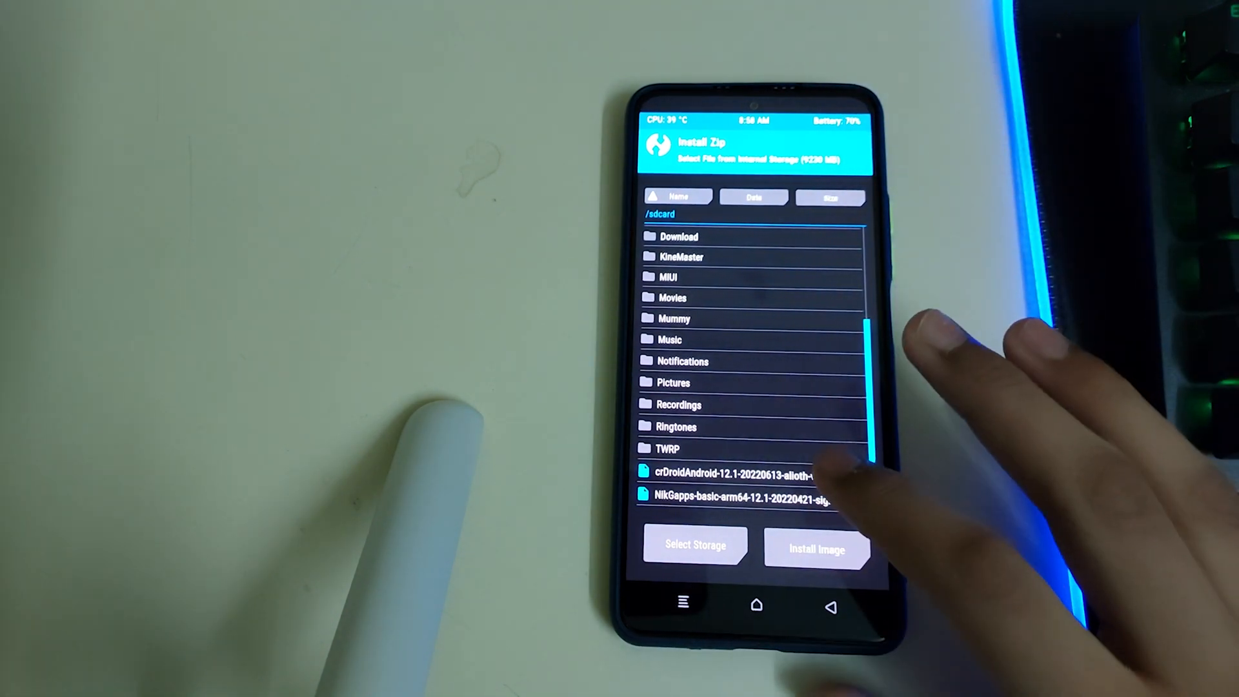
{"action": "left_click", "coordinate": [735, 472]}
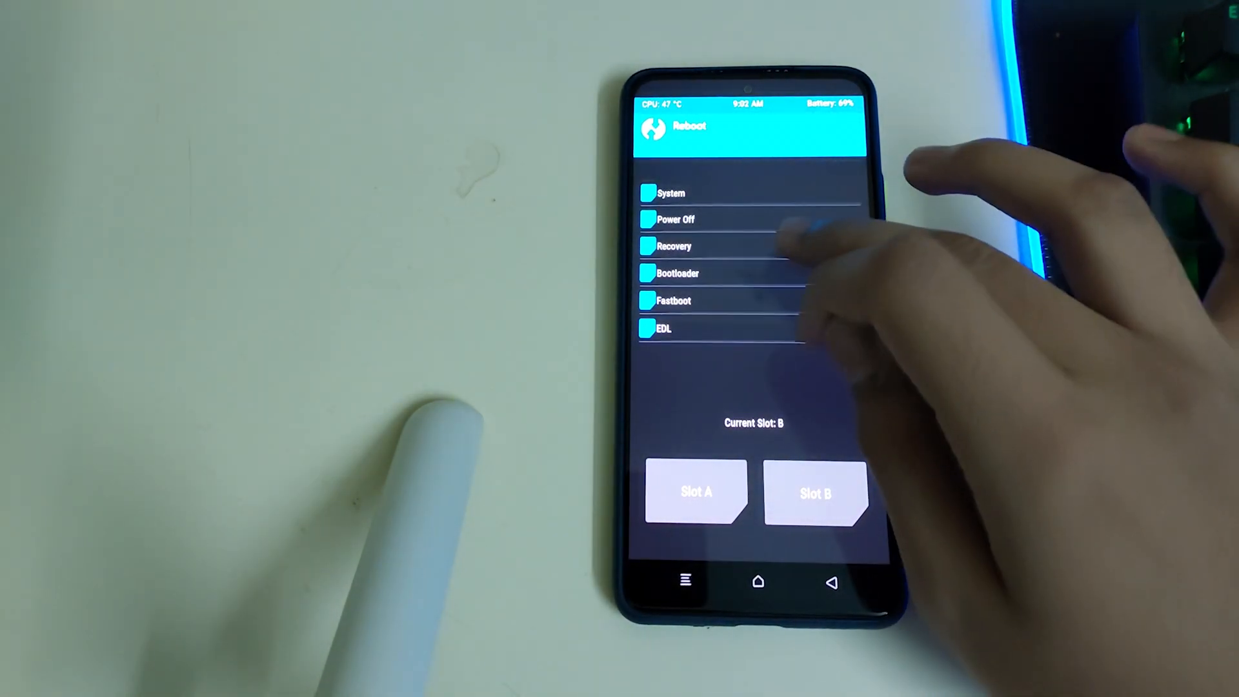
{"action": "left_click", "coordinate": [671, 192]}
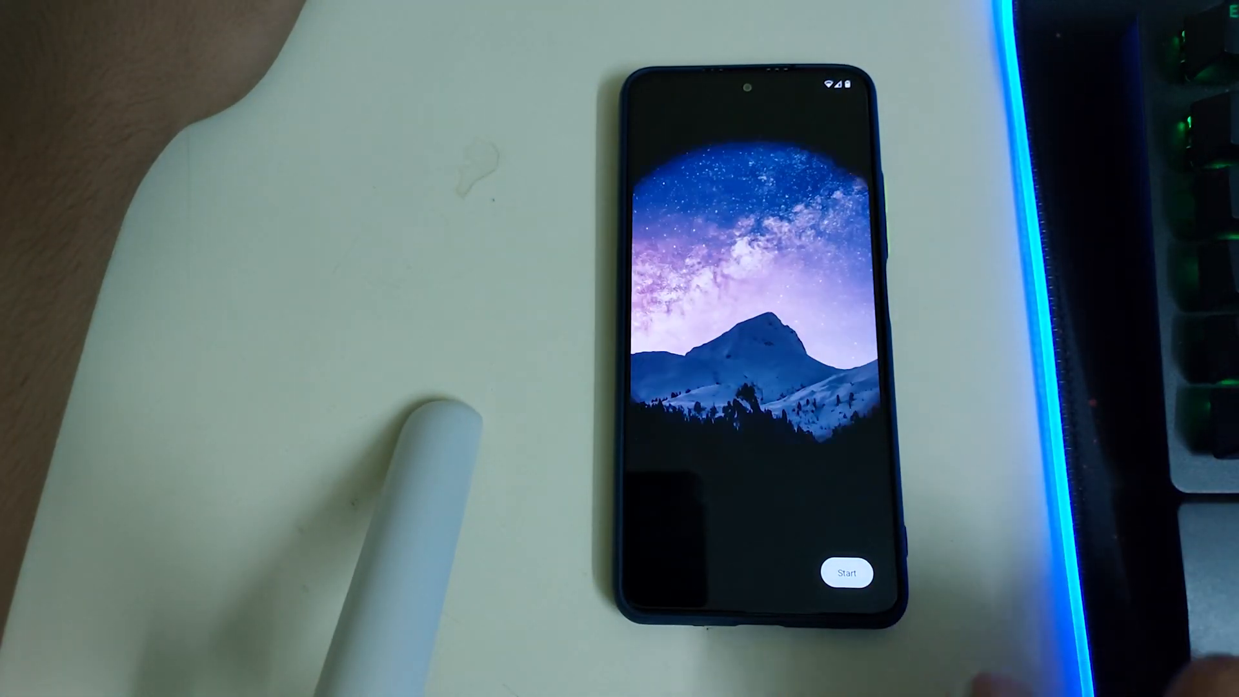
- Start the crDroid first-boot setup wizard on the Mi 11X
{"action": "left_click", "coordinate": [846, 573]}
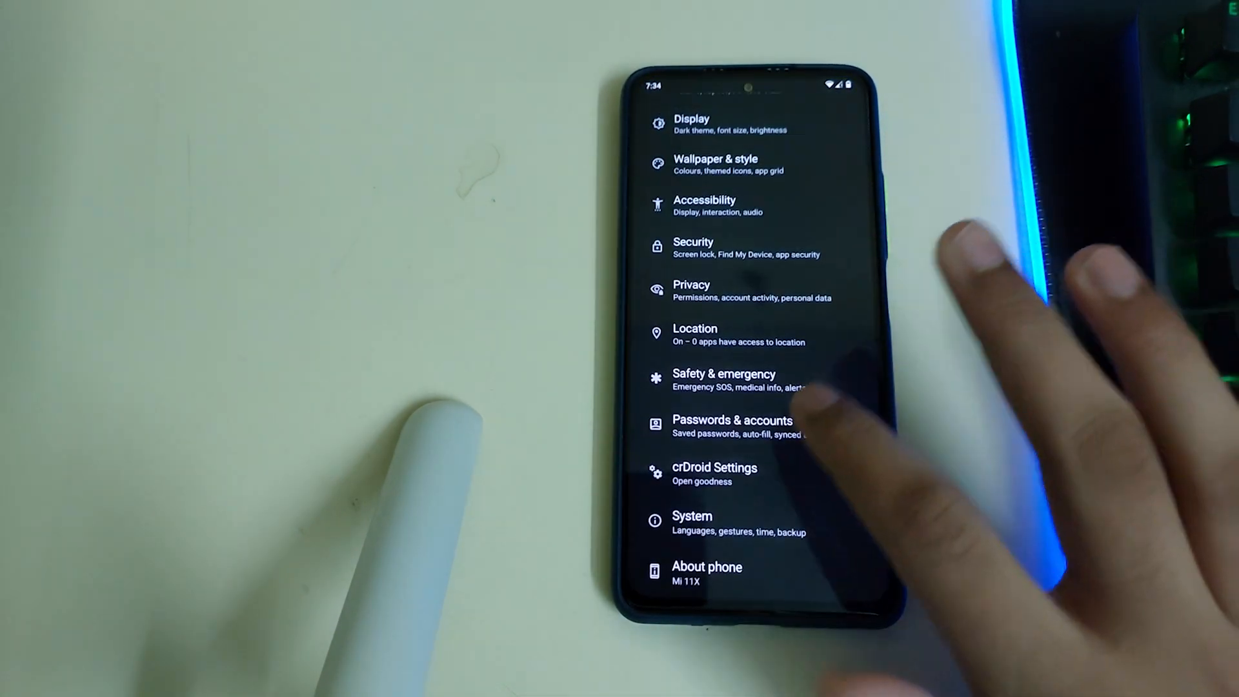
{"action": "left_click", "coordinate": [714, 473]}
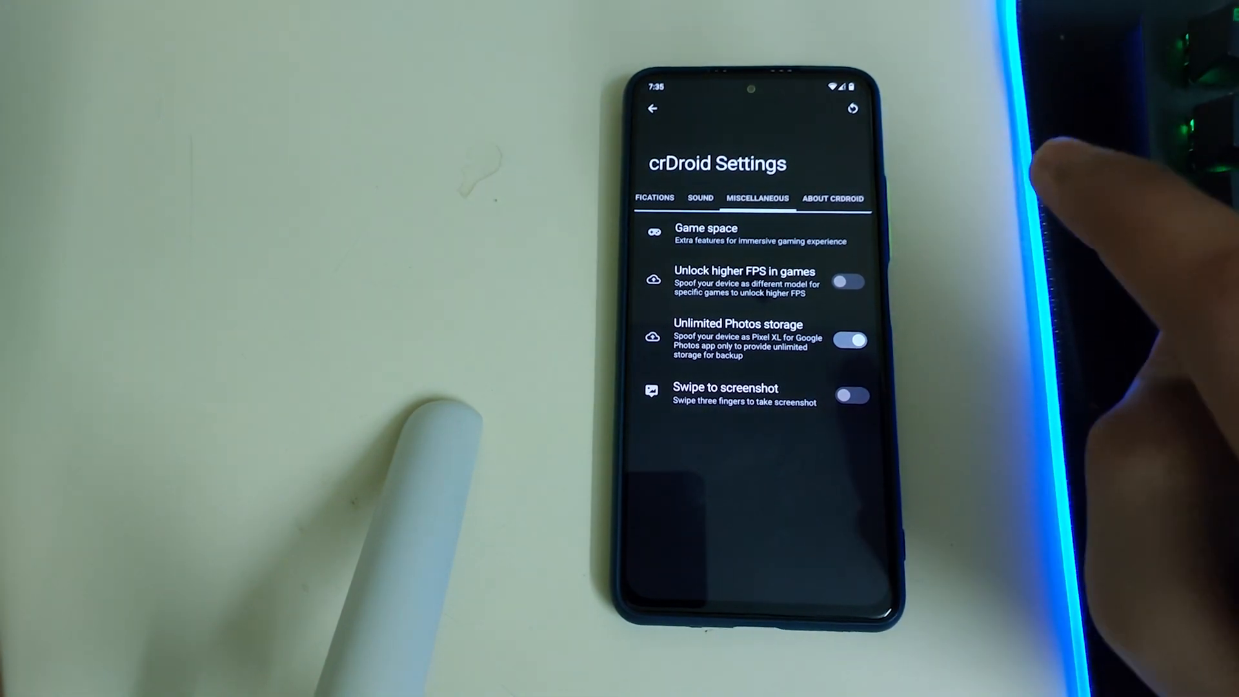
{"action": "left_click", "coordinate": [832, 199]}
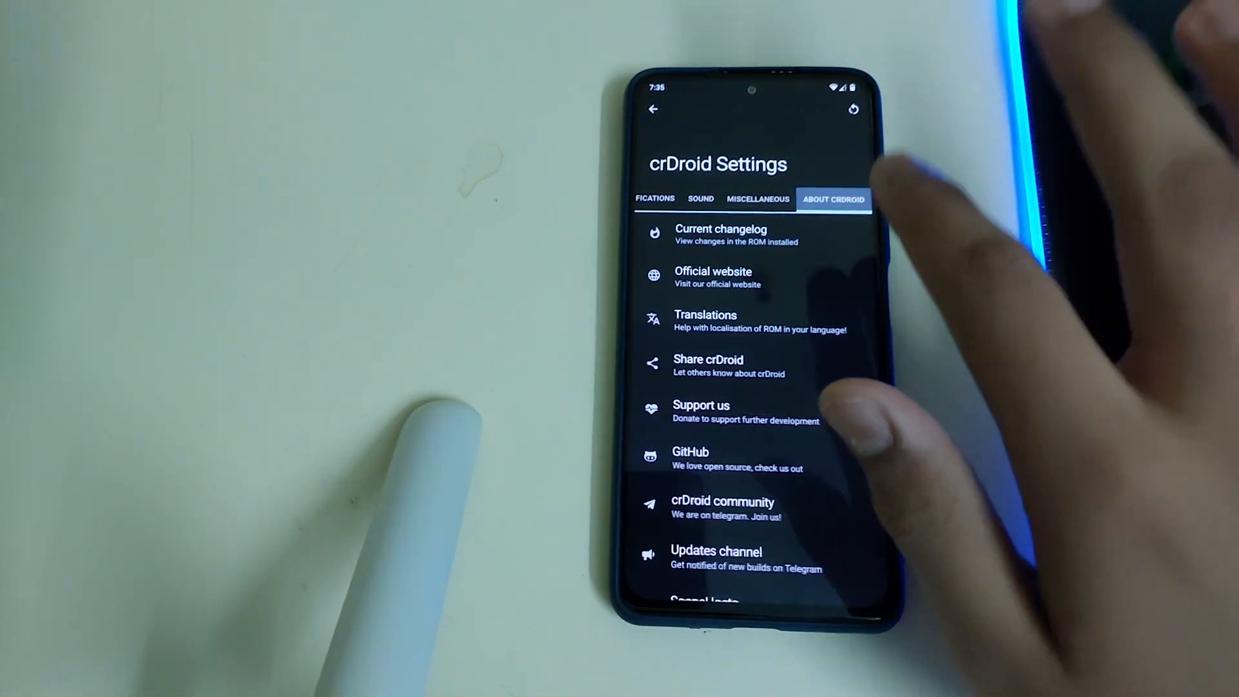
{"action": "left_click", "coordinate": [654, 109]}
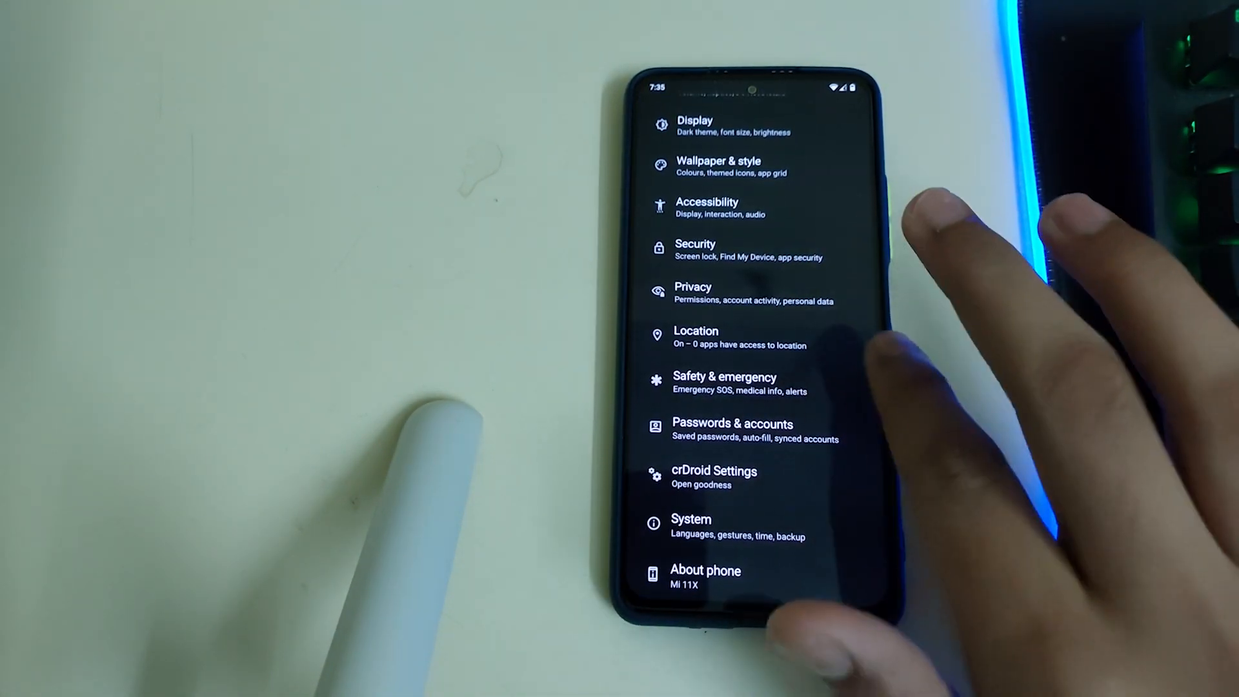